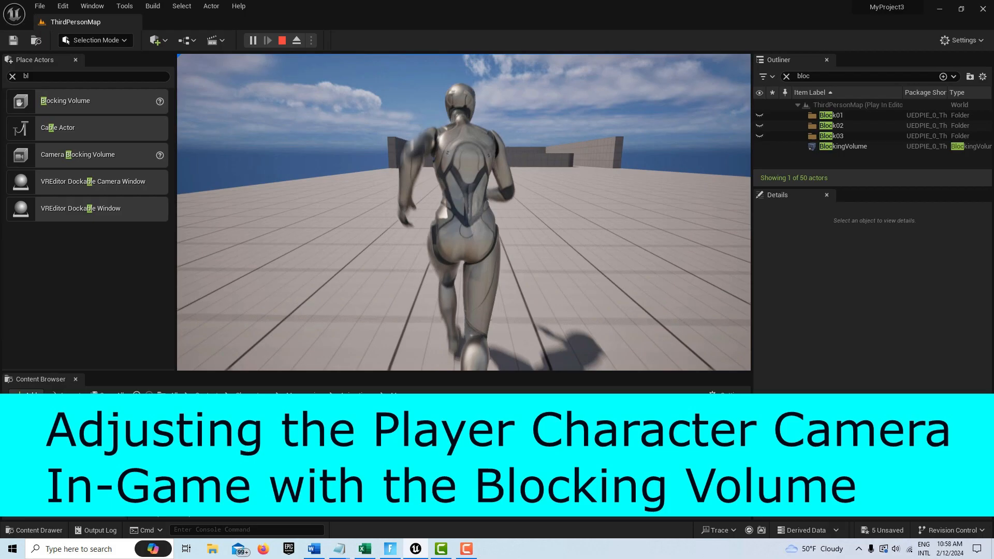
Step: Stop the Play In Editor session to return to editing ThirdPersonMap
{"action": "left_click", "coordinate": [281, 40]}
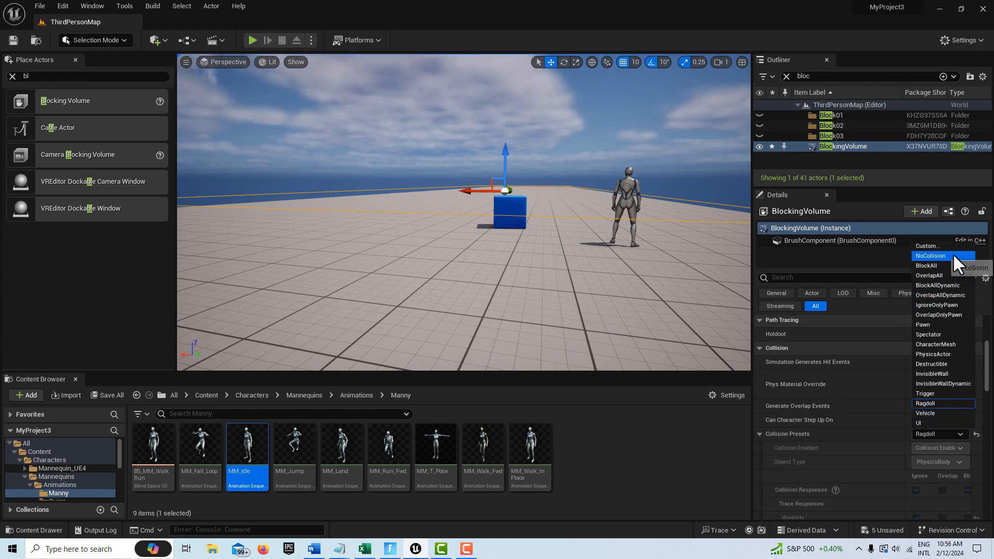
{"action": "mouse_move", "coordinate": [941, 374]}
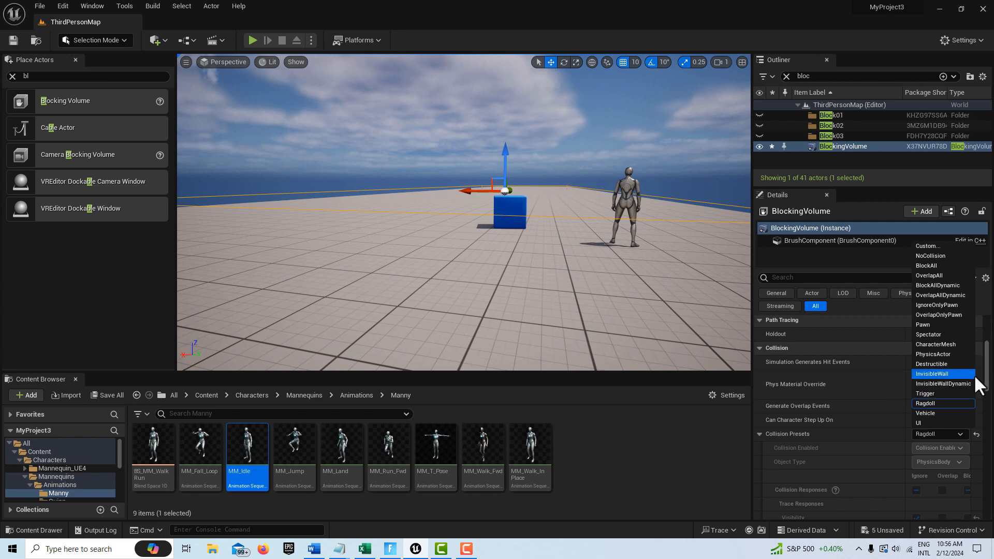
{"action": "mouse_move", "coordinate": [943, 403]}
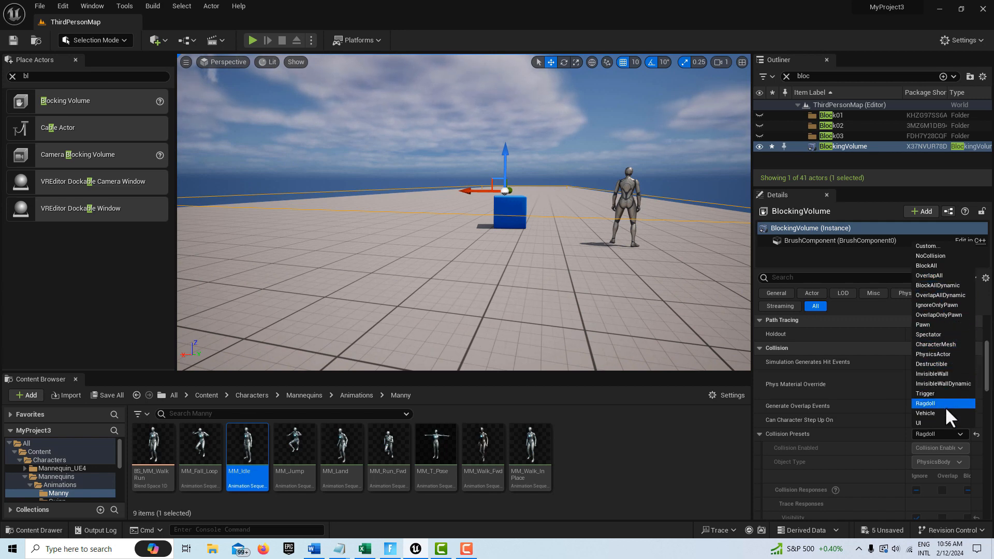
Step: Choose Ragdoll as the Blocking Volume's collision preset
{"action": "left_click", "coordinate": [926, 403]}
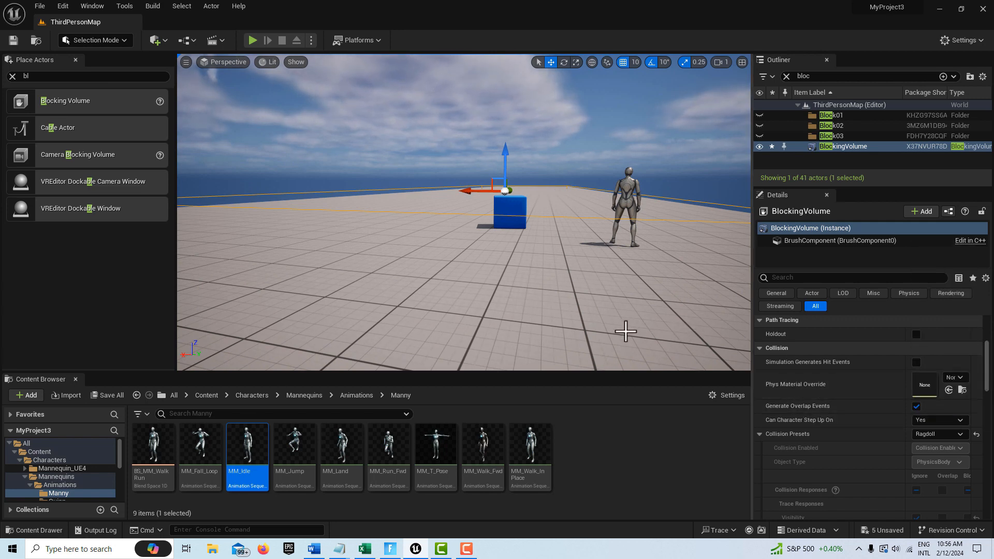
{"action": "mouse_move", "coordinate": [600, 328]}
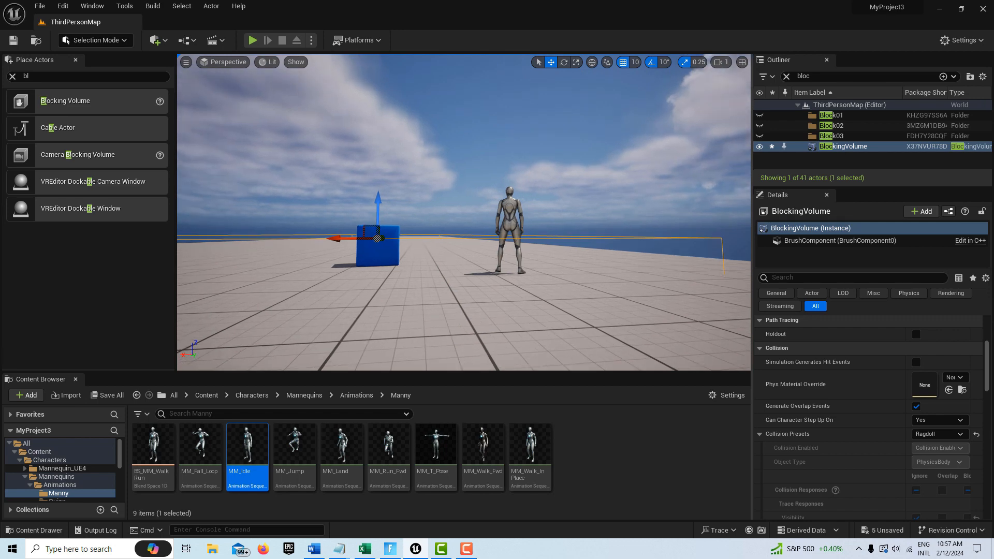
{"action": "mouse_move", "coordinate": [500, 226]}
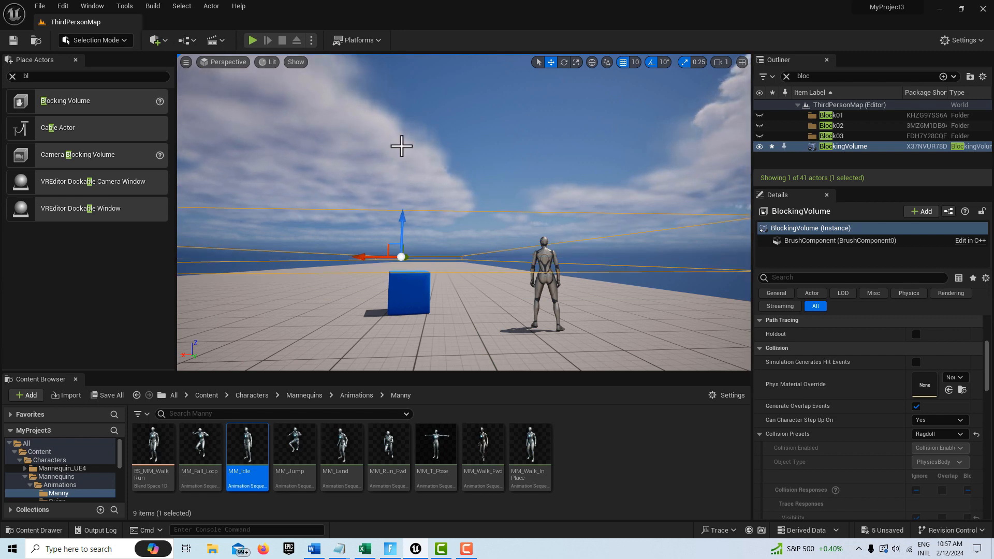
{"action": "mouse_move", "coordinate": [391, 255]}
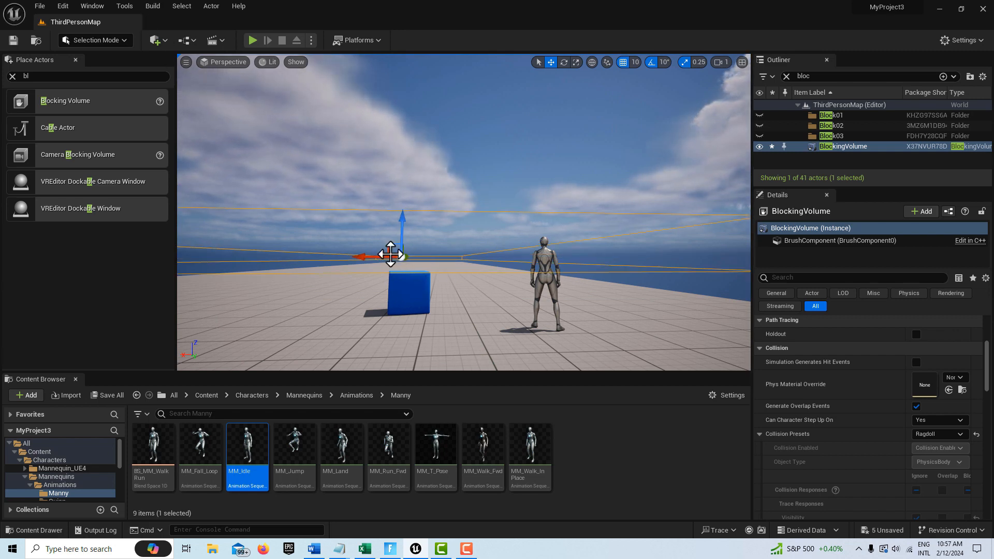
Step: Start Play In Editor with the raised Ragdoll blocking volume in place
{"action": "left_click", "coordinate": [251, 40]}
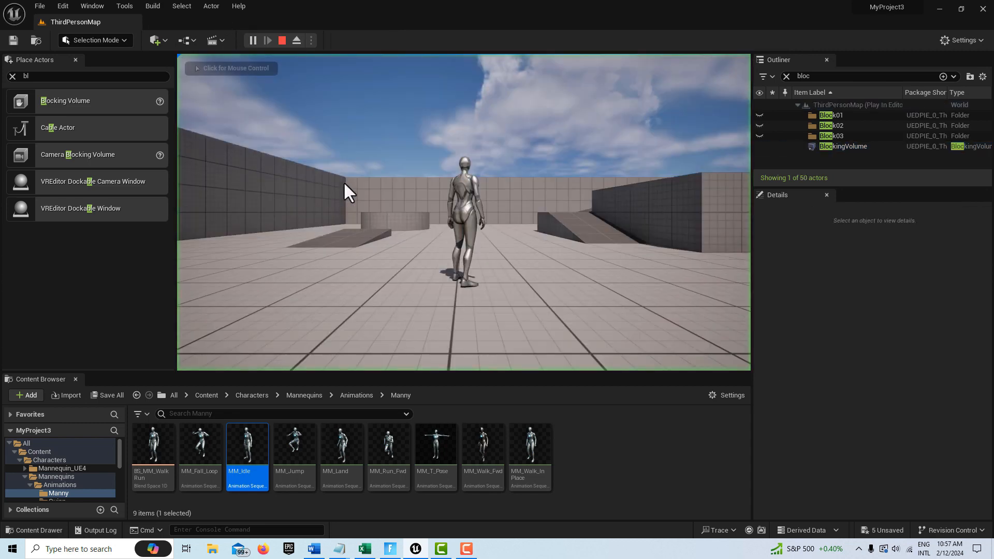
Step: Capture game input and walk the mannequin to test the camera
{"action": "left_click", "coordinate": [346, 193]}
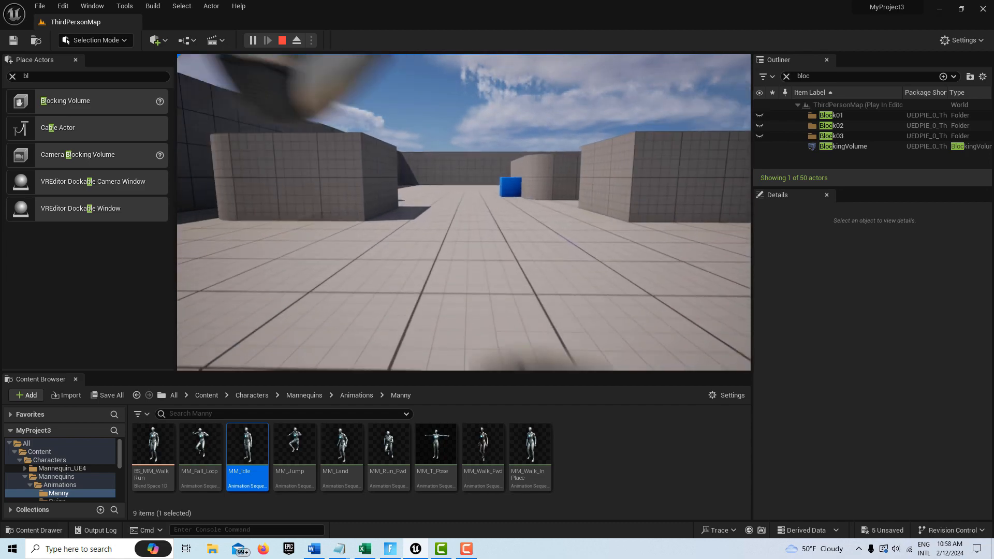
Step: Stop the test, select BlockingVolume in the Outliner, and play ThirdPersonMap again
{"action": "left_click", "coordinate": [281, 40]}
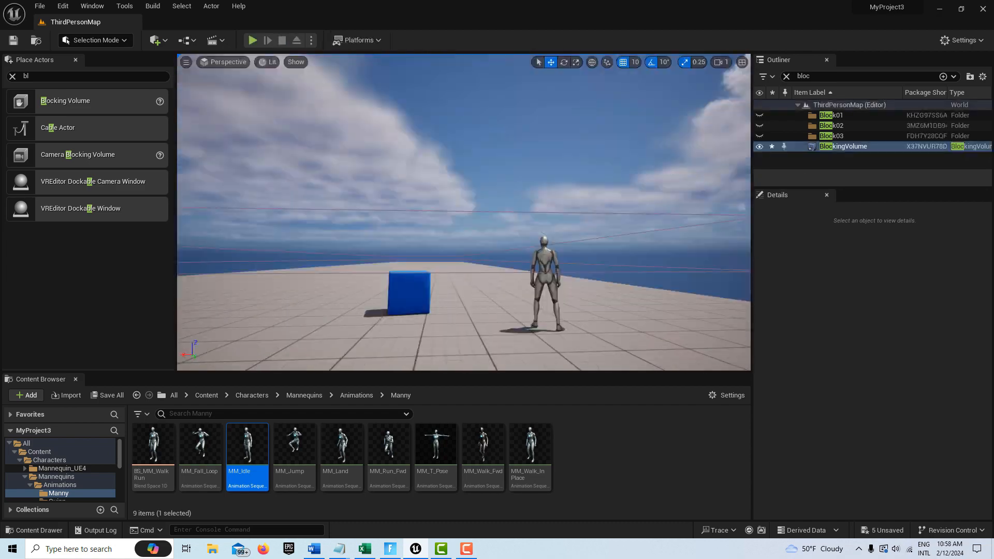
{"action": "left_click", "coordinate": [841, 147]}
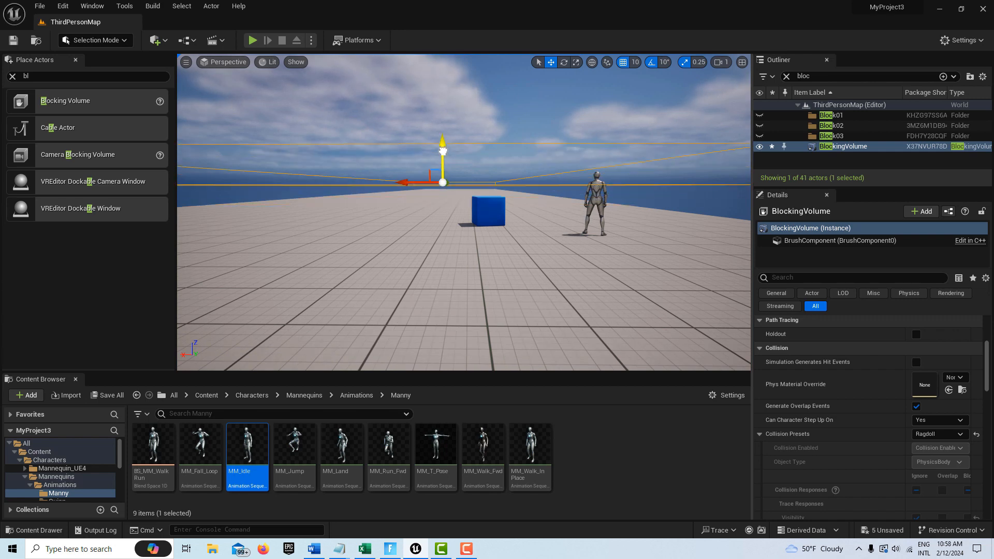
{"action": "mouse_move", "coordinate": [252, 39]}
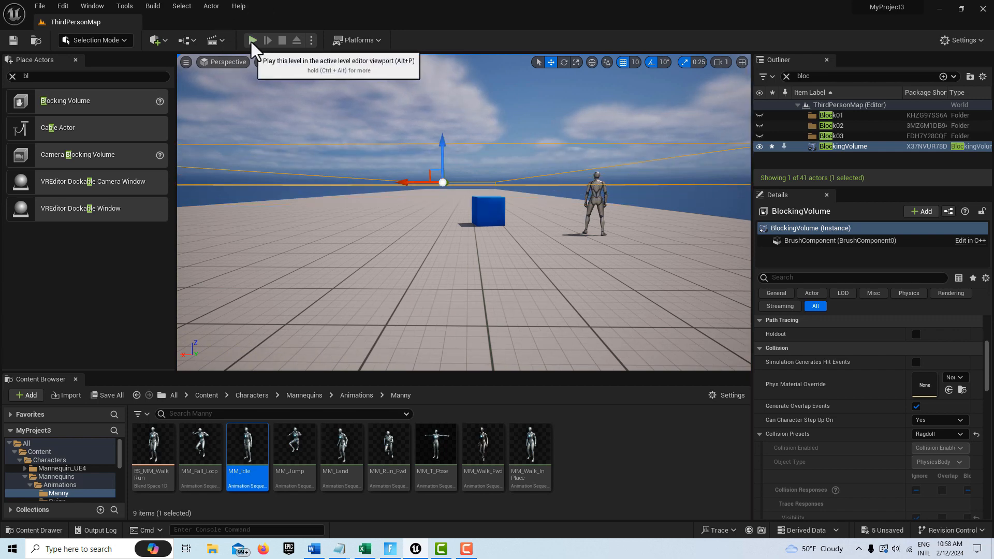
{"action": "left_click", "coordinate": [252, 40]}
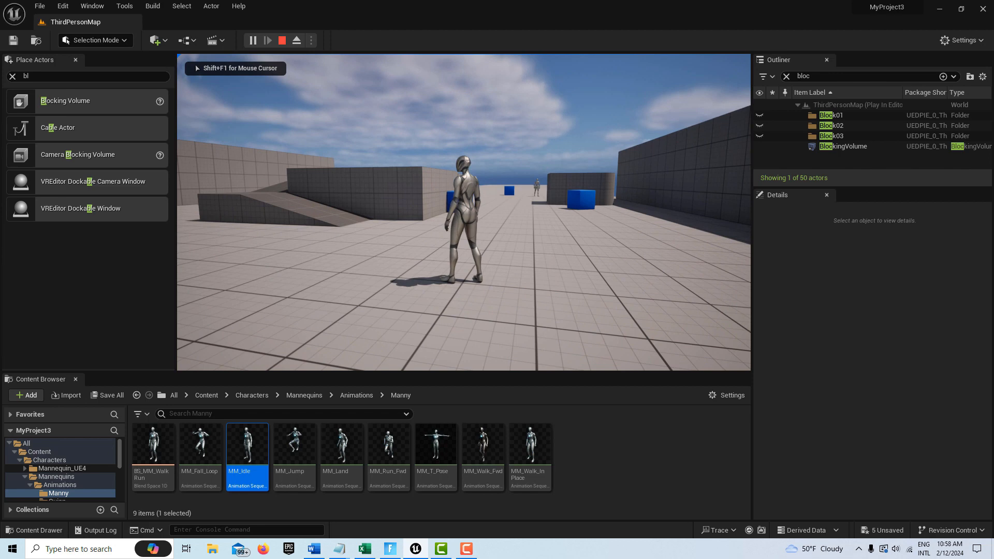